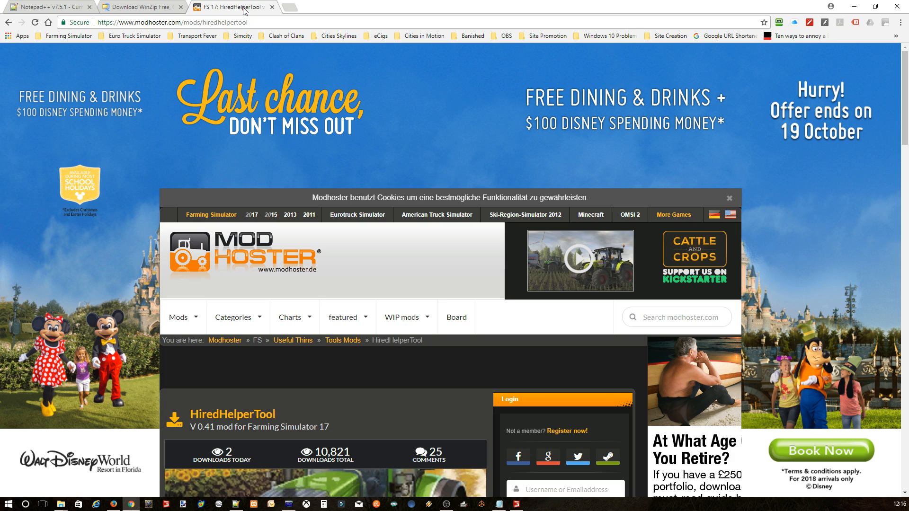
pyautogui.moveTo(290, 44)
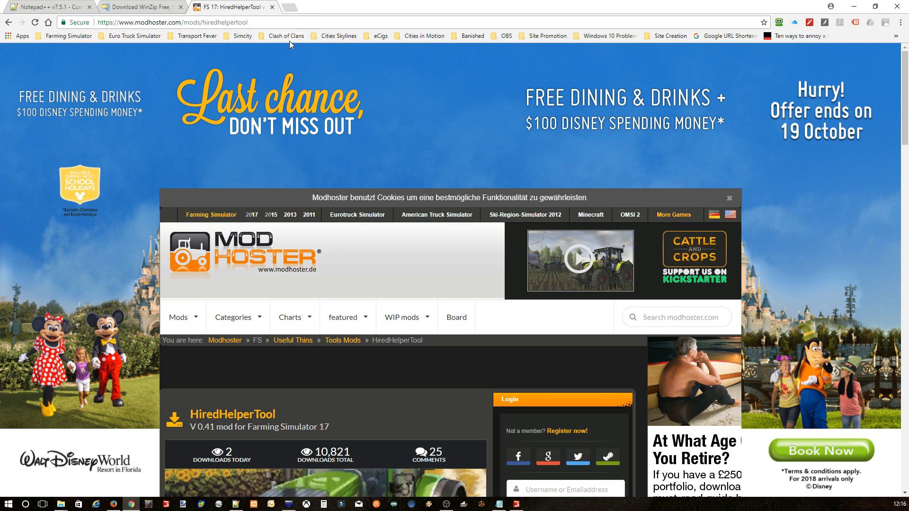
pyautogui.moveTo(404, 282)
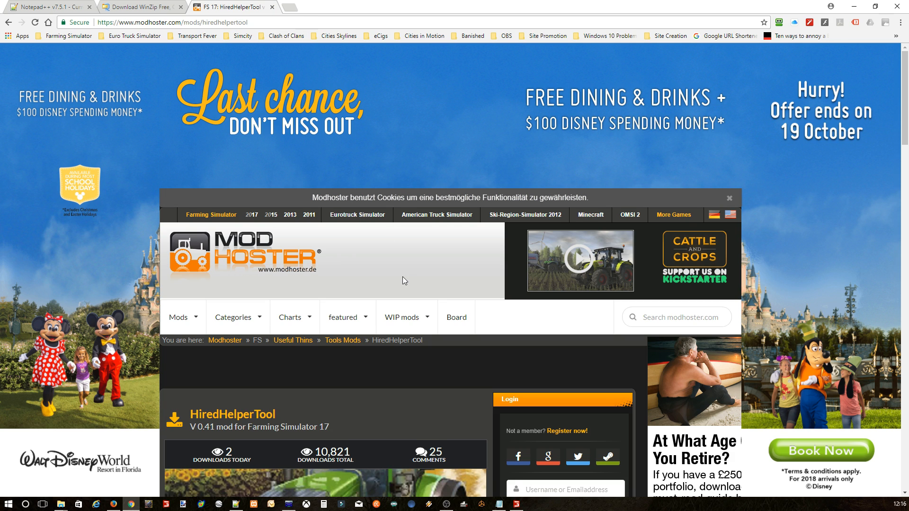
# - Scroll the HiredHelperTool mod page down to the 0.41 and 0.4 downloads and comments
pyautogui.scroll(-3)
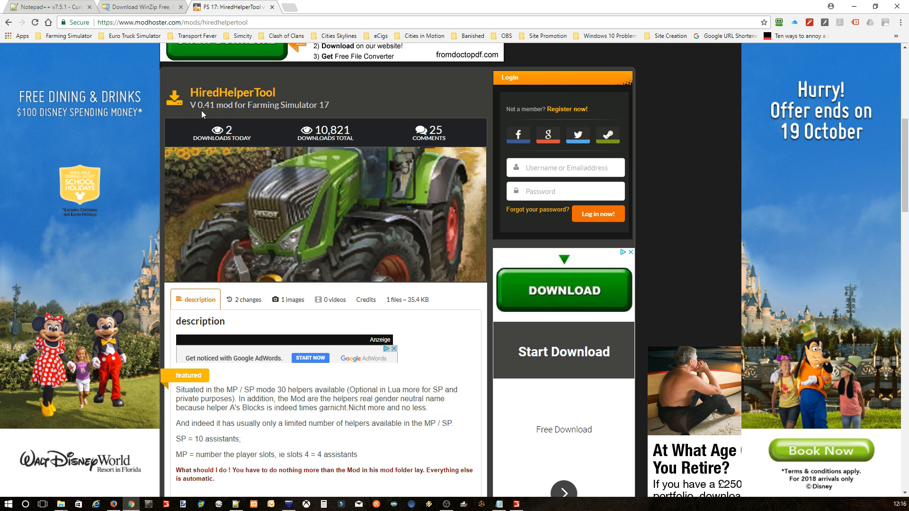
pyautogui.moveTo(227, 116)
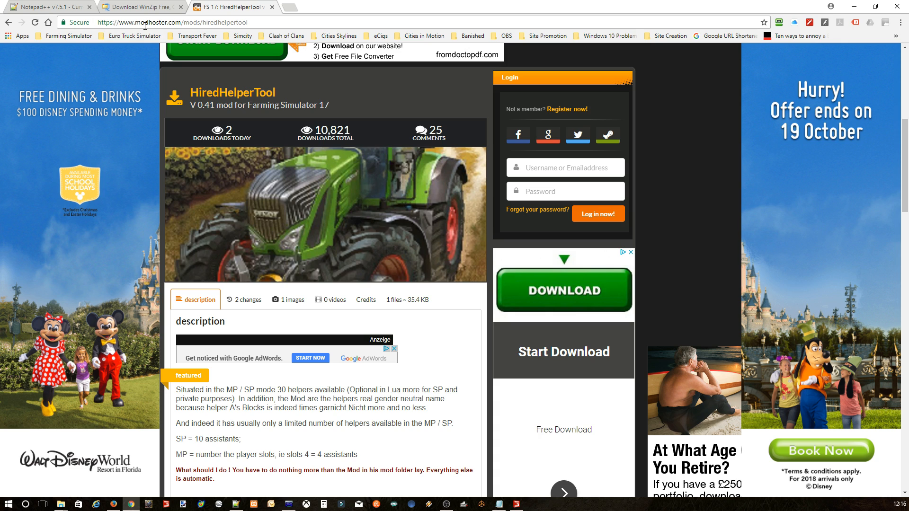
pyautogui.moveTo(196, 230)
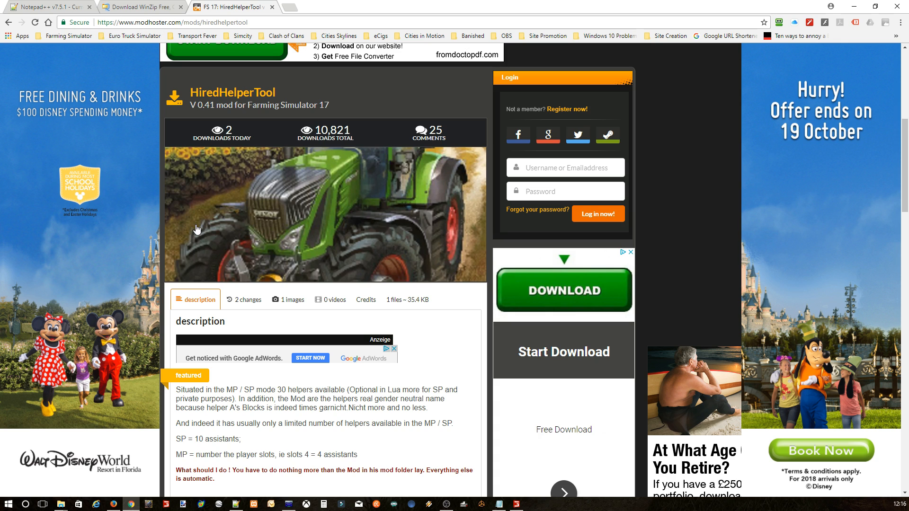
pyautogui.scroll(-3)
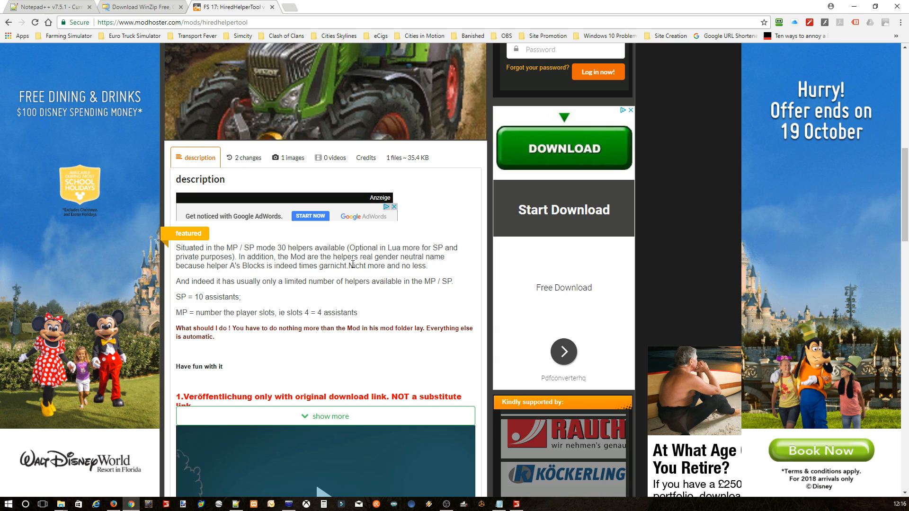
pyautogui.scroll(-3)
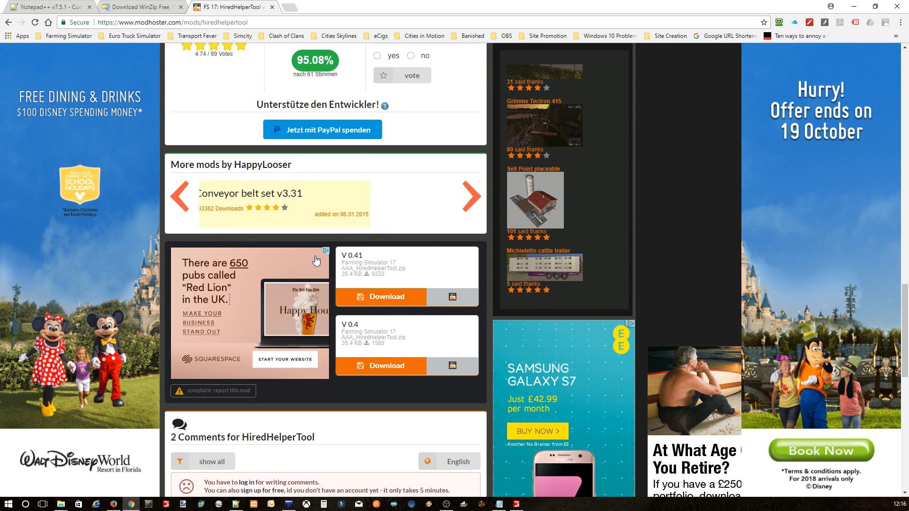
pyautogui.scroll(-3)
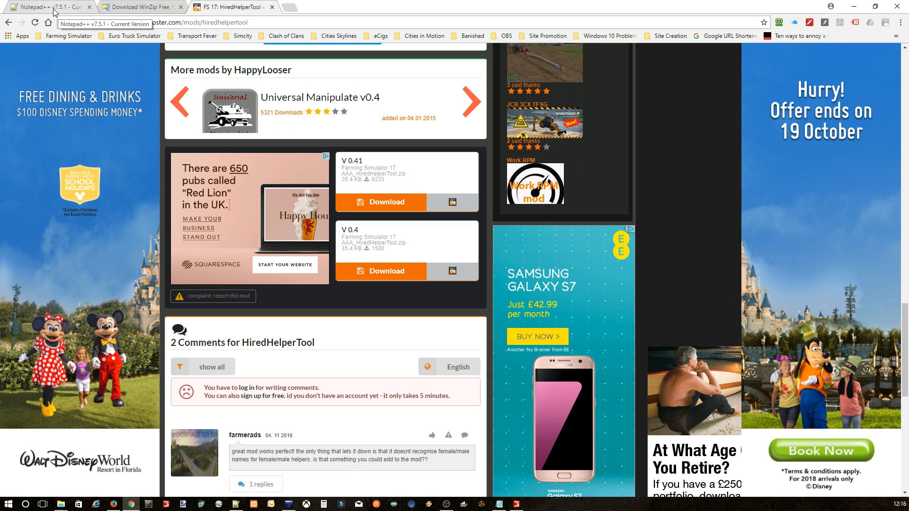
# - Switch Chrome to the Notepad++ v7.5.1 download tab
pyautogui.click(49, 6)
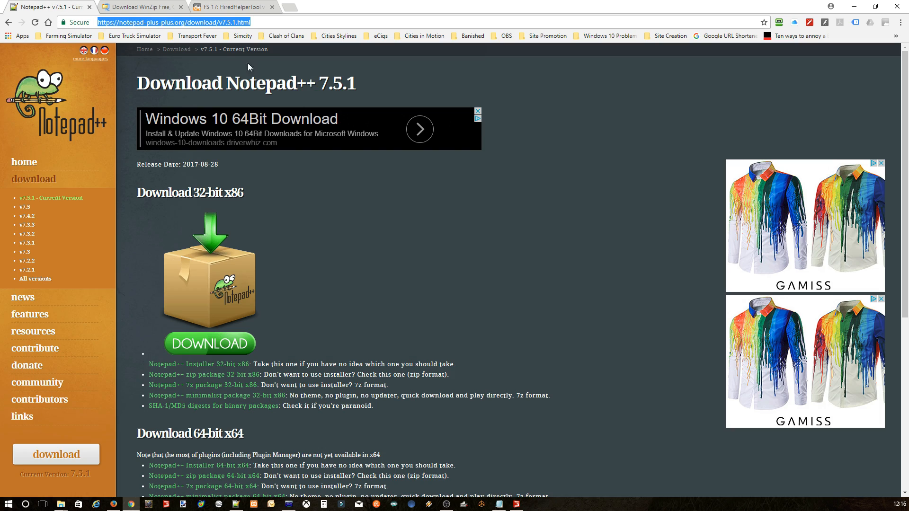
pyautogui.moveTo(414, 200)
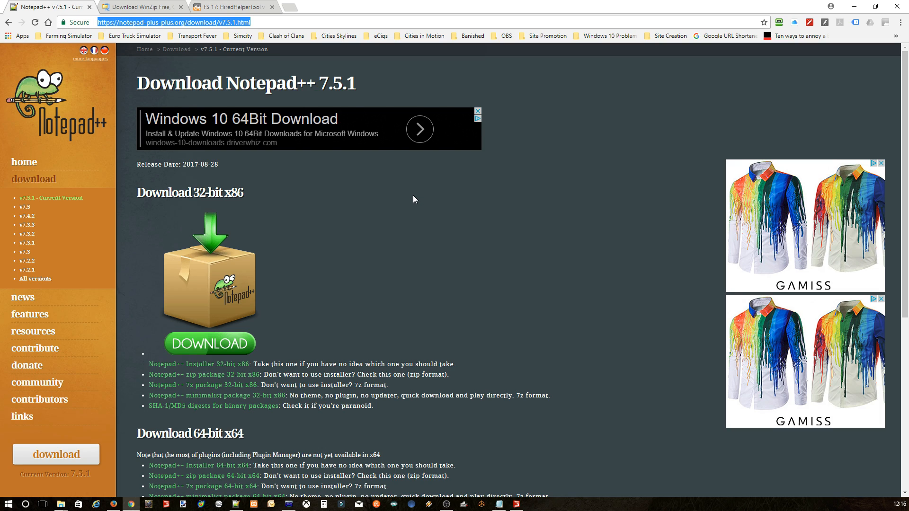
pyautogui.moveTo(382, 188)
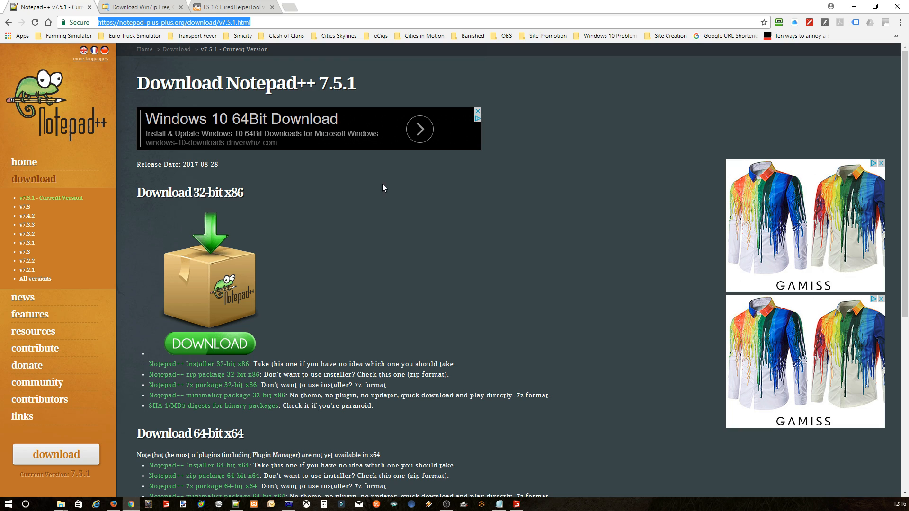
pyautogui.moveTo(359, 206)
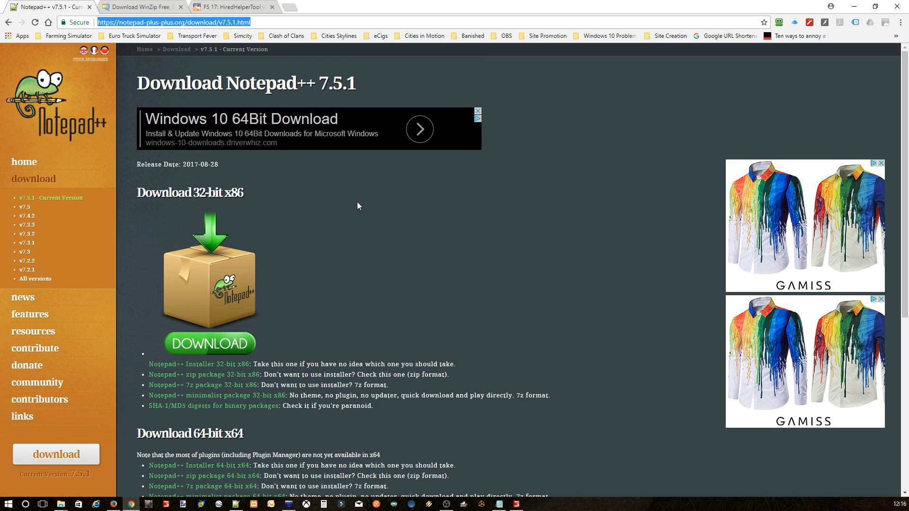
pyautogui.moveTo(355, 211)
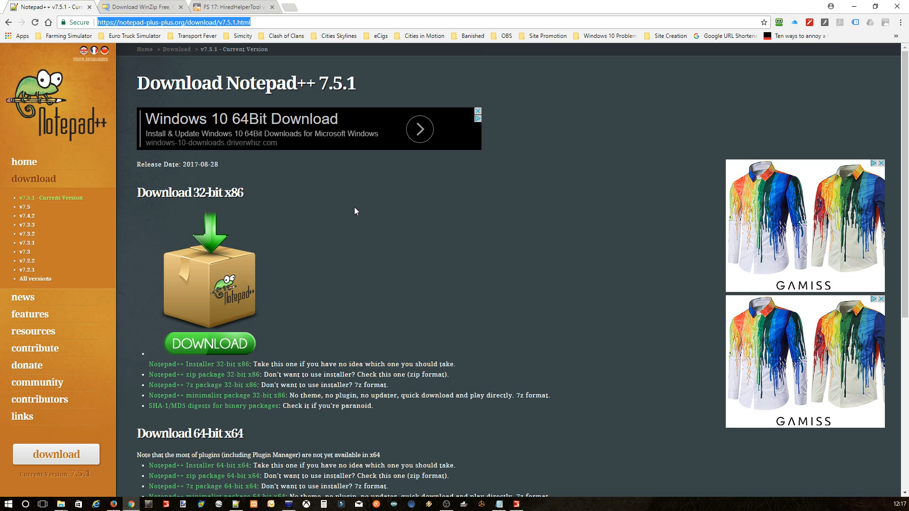
pyautogui.moveTo(361, 180)
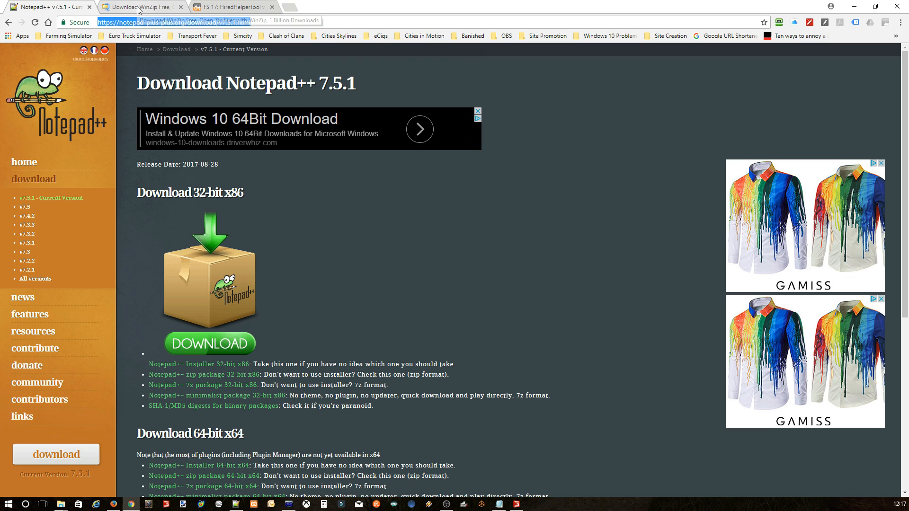
# - Switch Chrome to the 'Download WinZip Free' tab
pyautogui.click(139, 6)
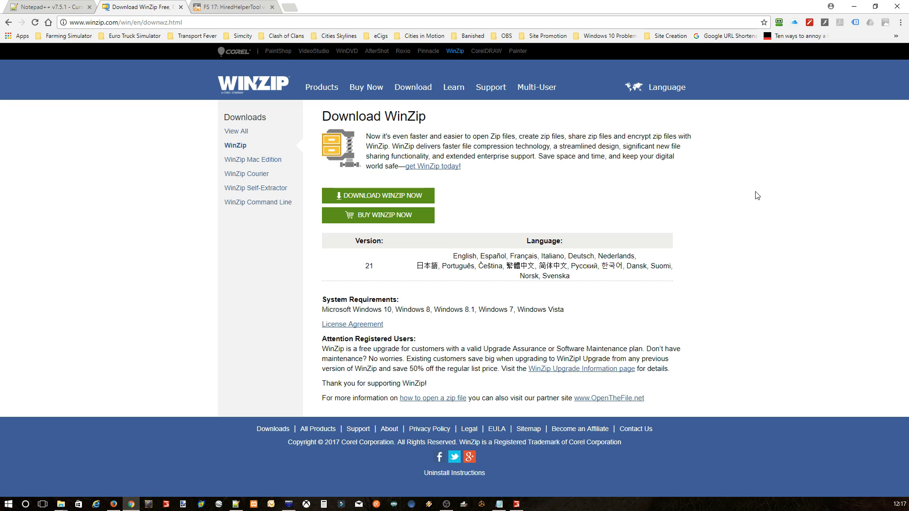
pyautogui.moveTo(830, 171)
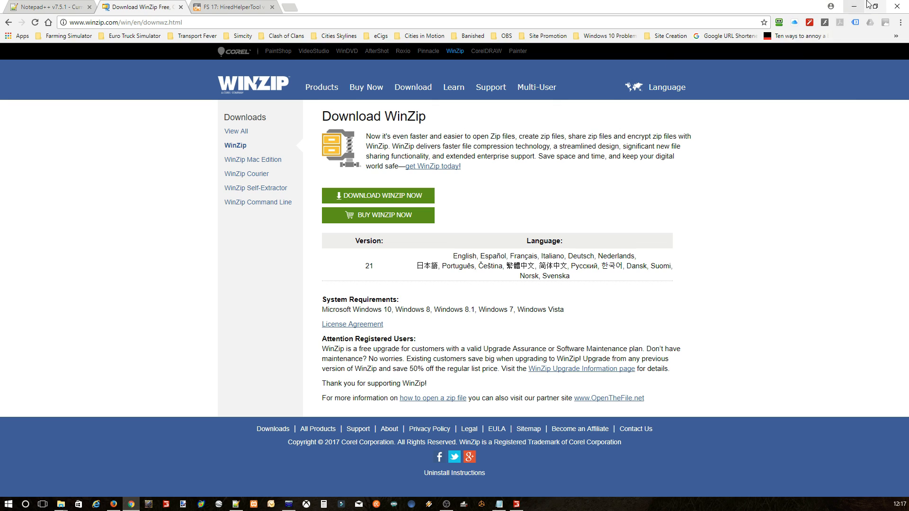
pyautogui.moveTo(853, 6)
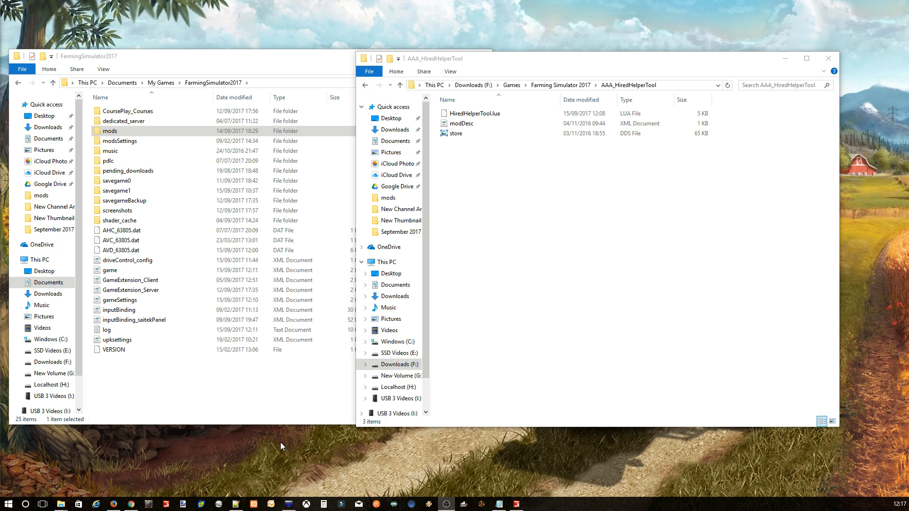
pyautogui.moveTo(591, 196)
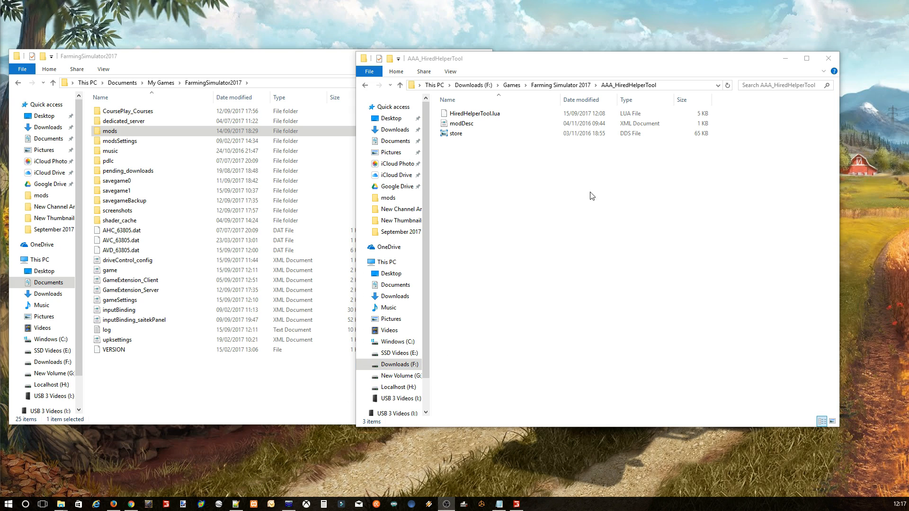
pyautogui.moveTo(552, 203)
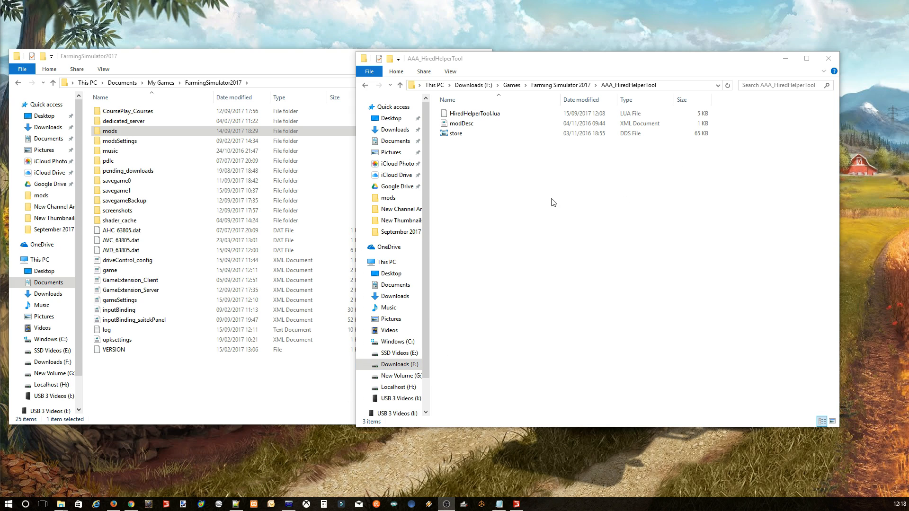
# - Open HiredHelperTool.lua from the AAA_HiredHelperTool folder in Notepad++
pyautogui.click(476, 113)
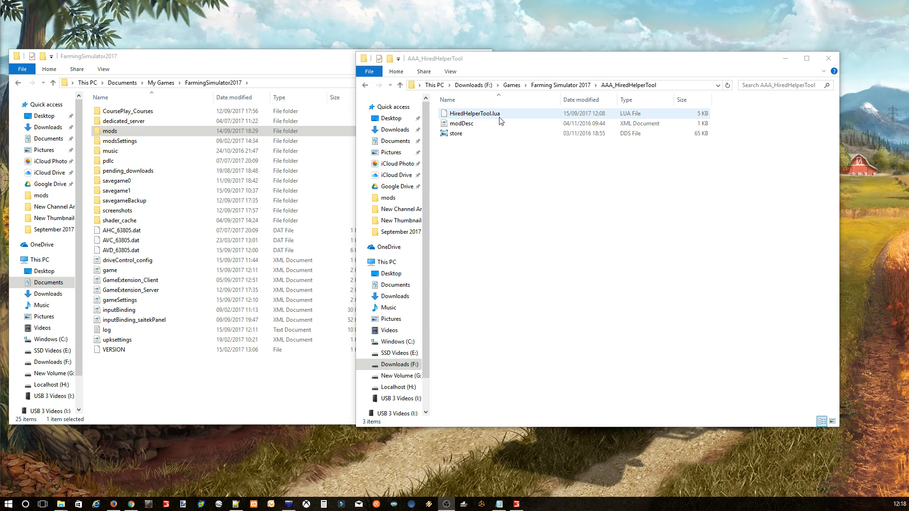
pyautogui.click(454, 211)
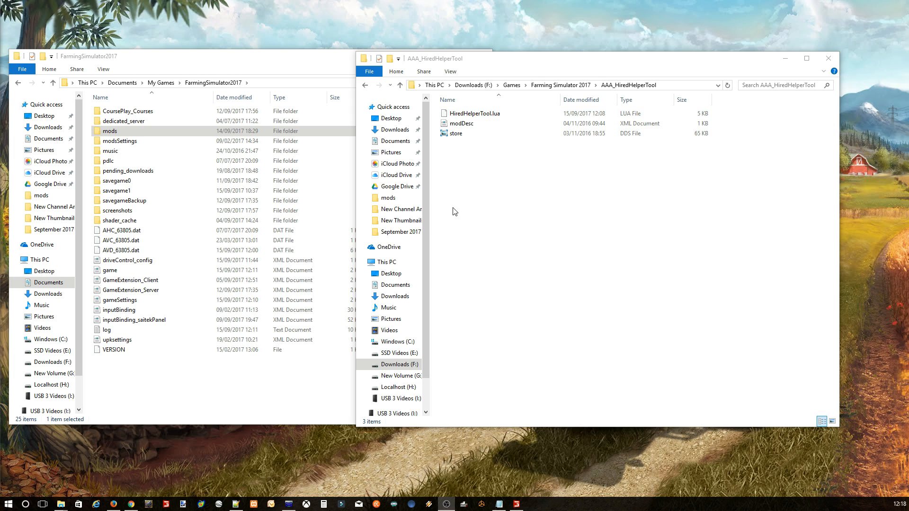
pyautogui.click(474, 113)
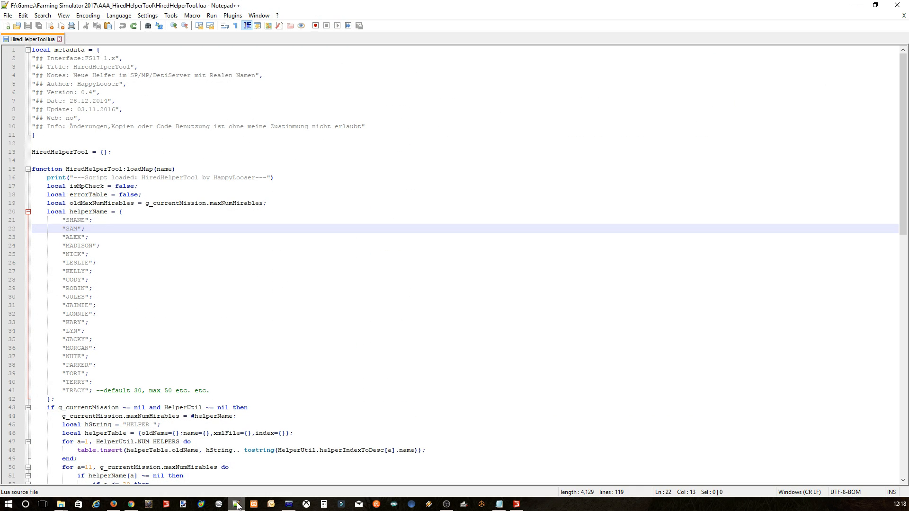
pyautogui.moveTo(440, 231)
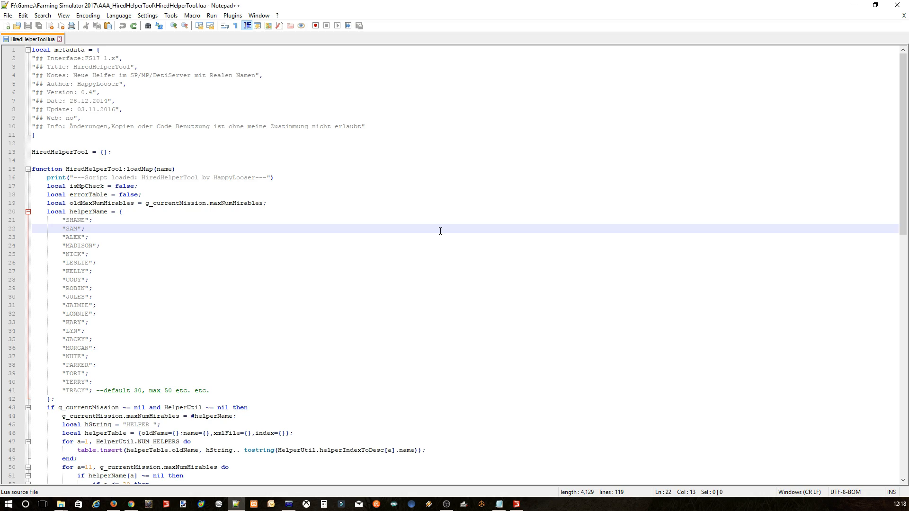
# - Scroll HiredHelperTool.lua to the helperName table listing SHANE through TRACY
pyautogui.scroll(-3)
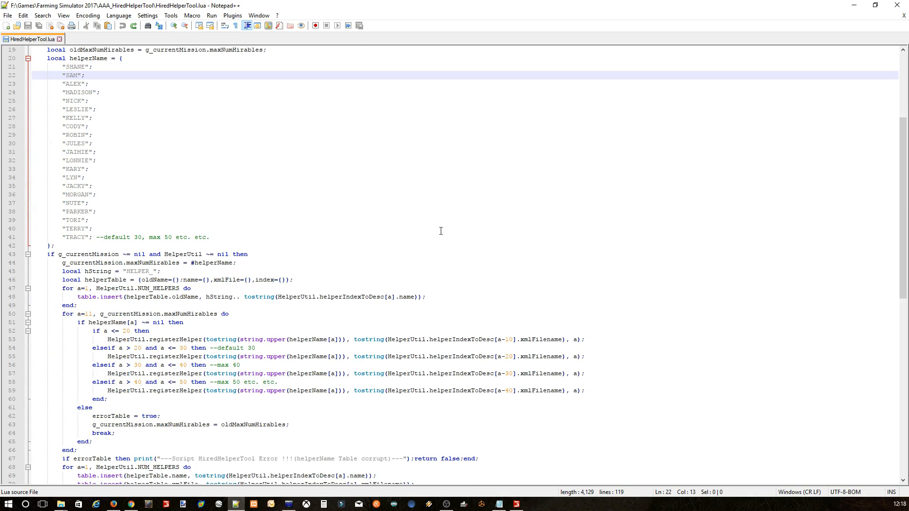
pyautogui.scroll(-3)
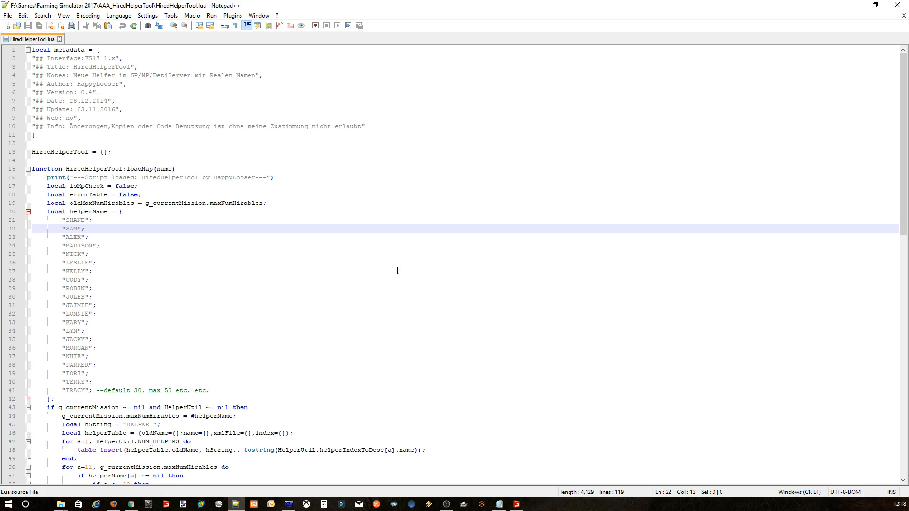
pyautogui.moveTo(181, 256)
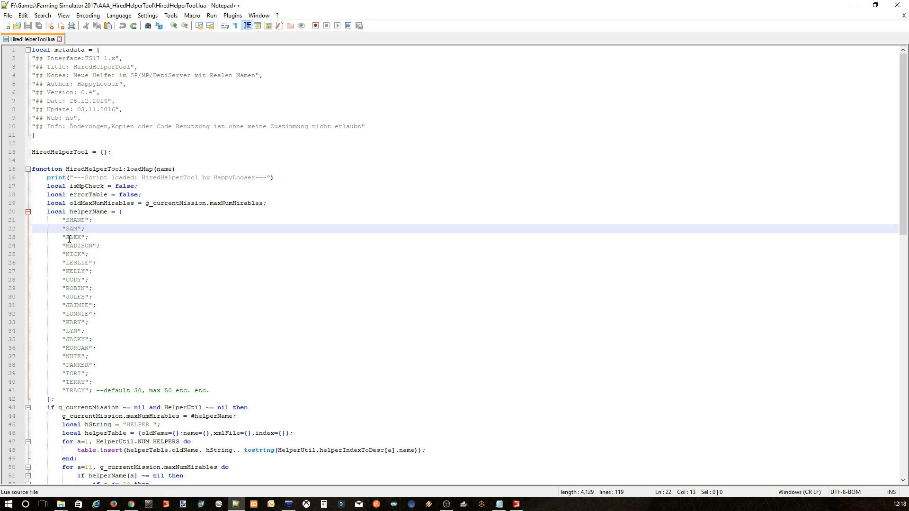
pyautogui.moveTo(76, 390)
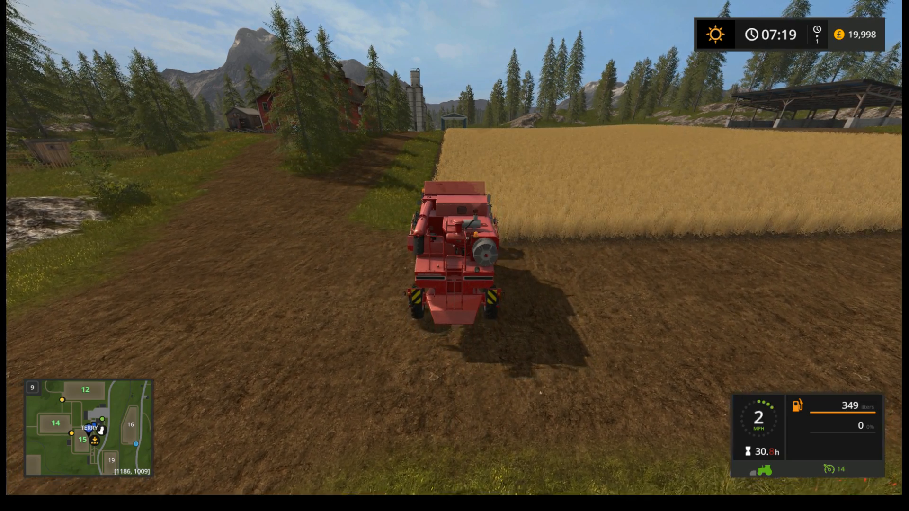
# - Cycle between vehicles to check helper names like TERRY and KELLY
pyautogui.press('m')
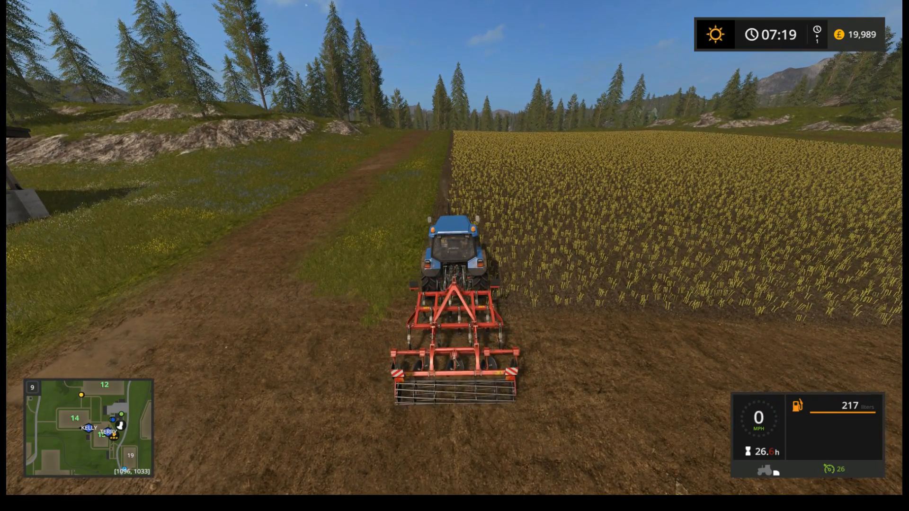
pyautogui.press('w')
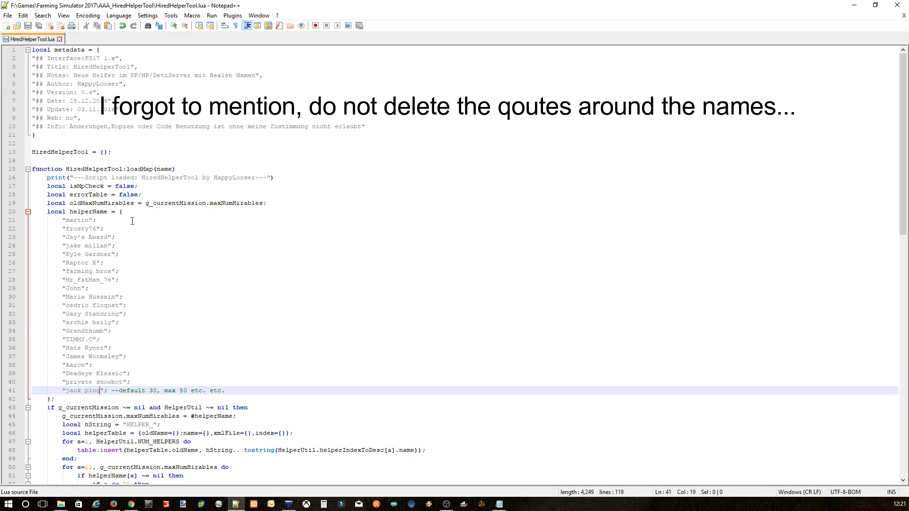
pyautogui.moveTo(76, 285)
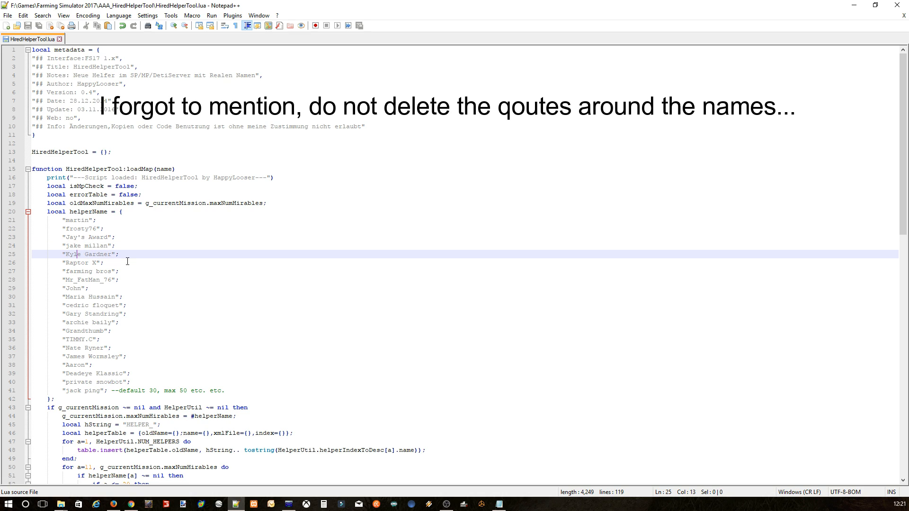
pyautogui.moveTo(158, 266)
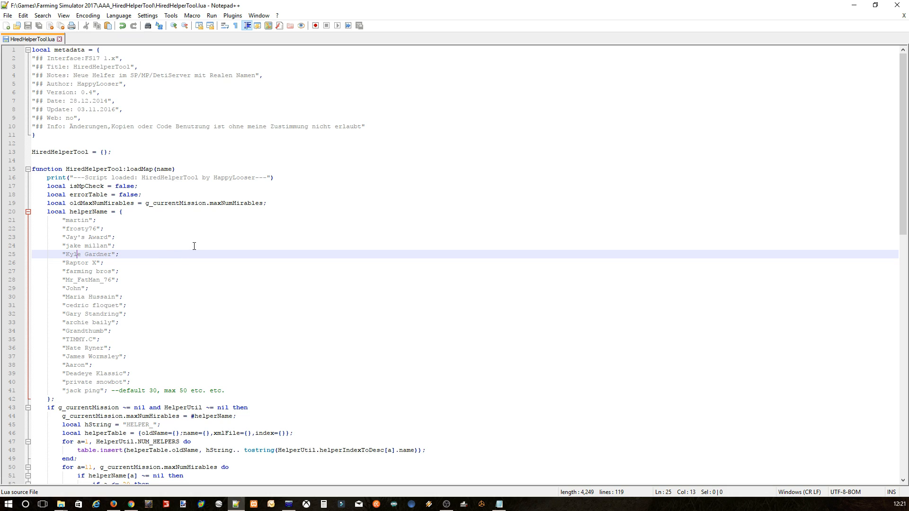
pyautogui.moveTo(55, 48)
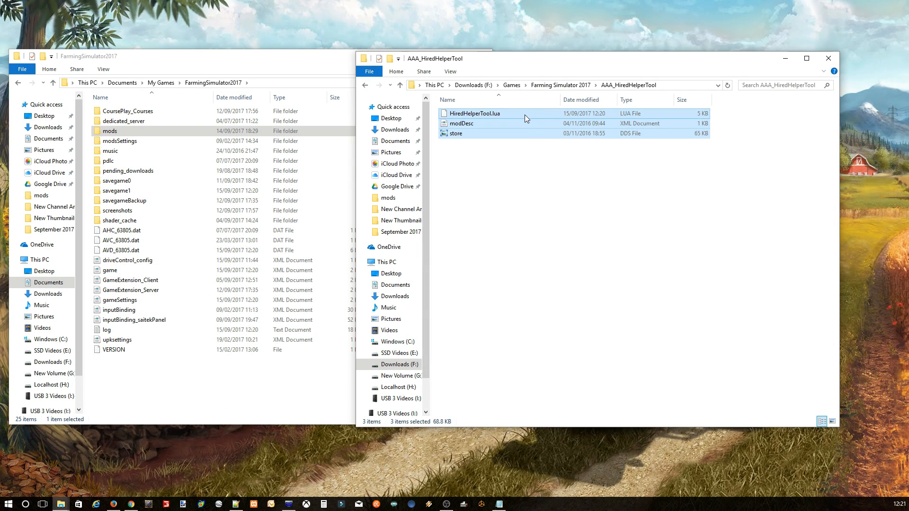
# - Zip the mod files into AAA_HiredHelperTool.zip and copy it into the mods folder
pyautogui.rightClick(524, 119)
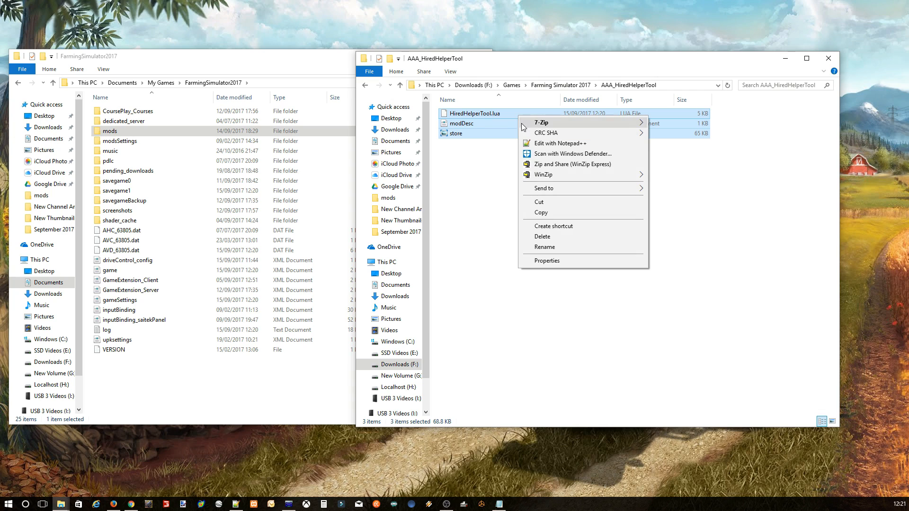
pyautogui.moveTo(542, 175)
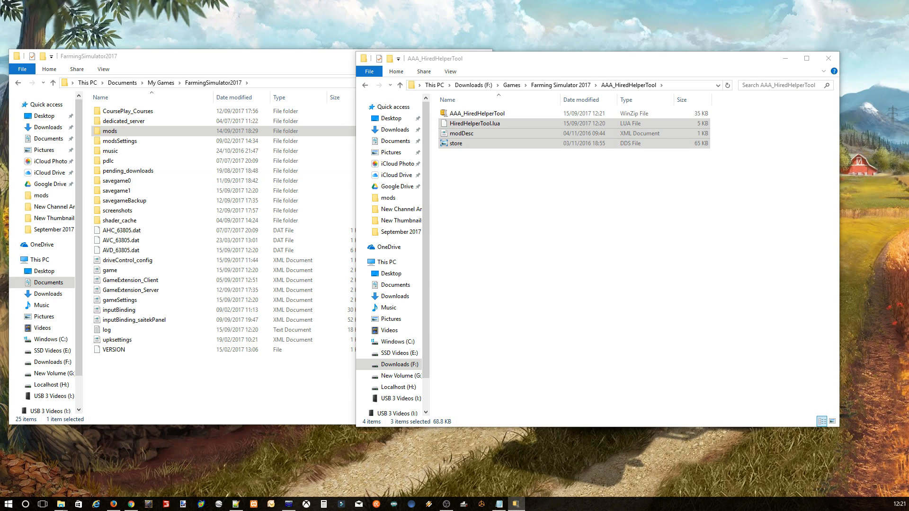
pyautogui.click(474, 124)
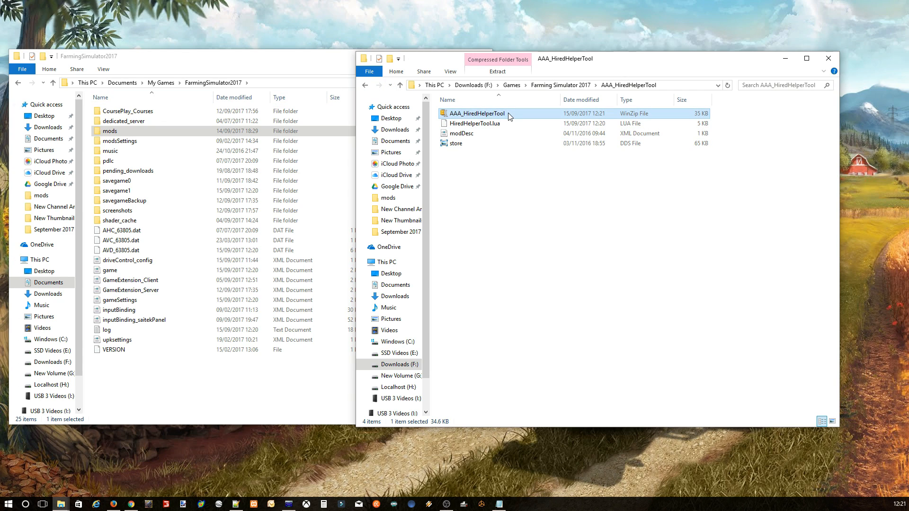
pyautogui.moveTo(477, 113); pyautogui.dragTo(460, 93)
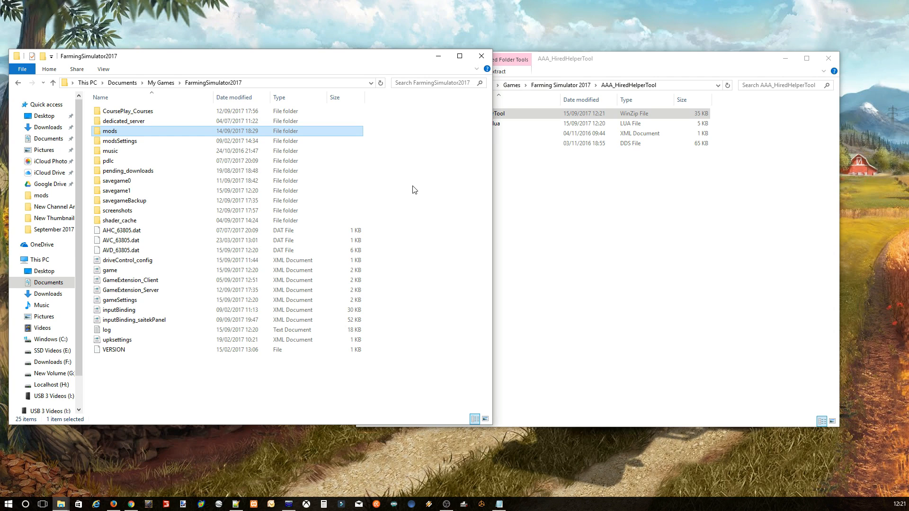
pyautogui.moveTo(482, 213)
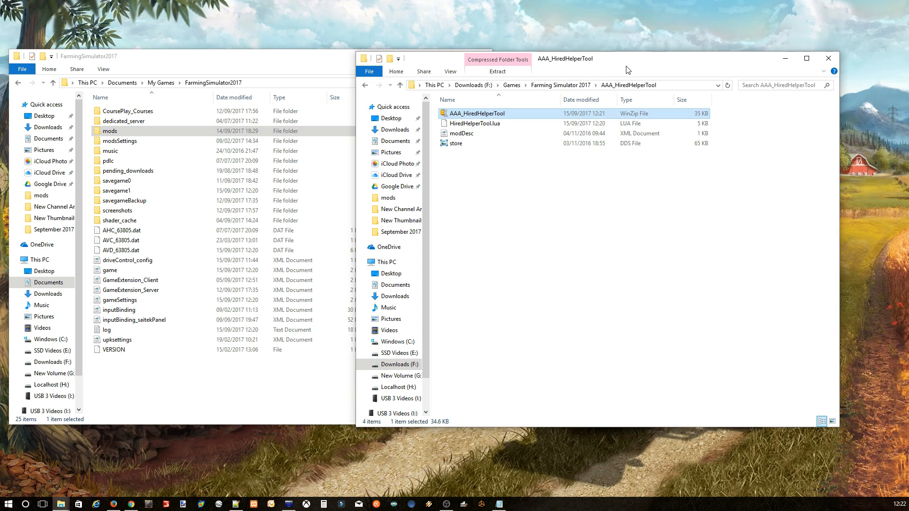
pyautogui.click(108, 330)
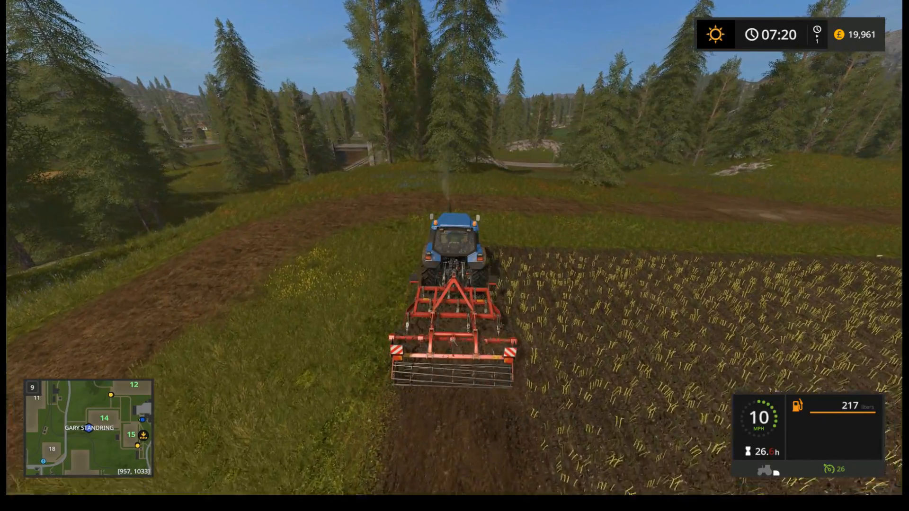
# - Expand the map to spot hired helper GARY STANDRING near field 14
pyautogui.press('m')
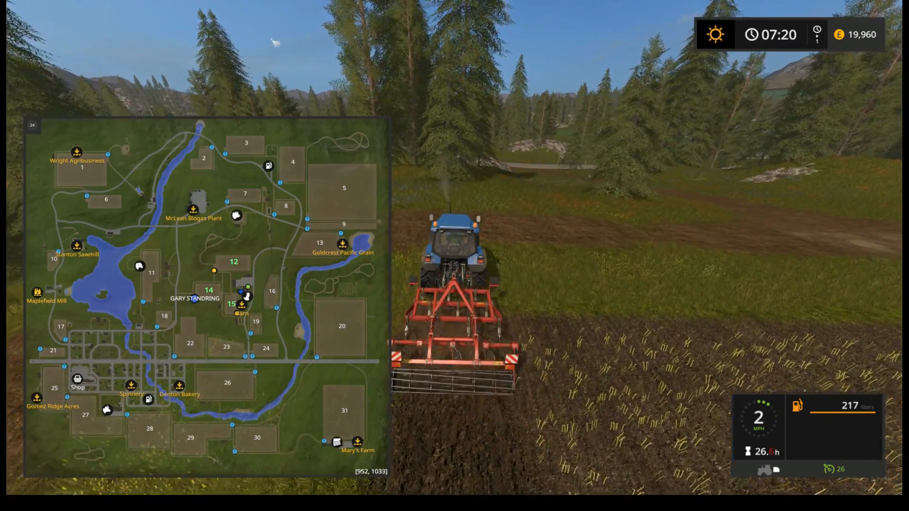